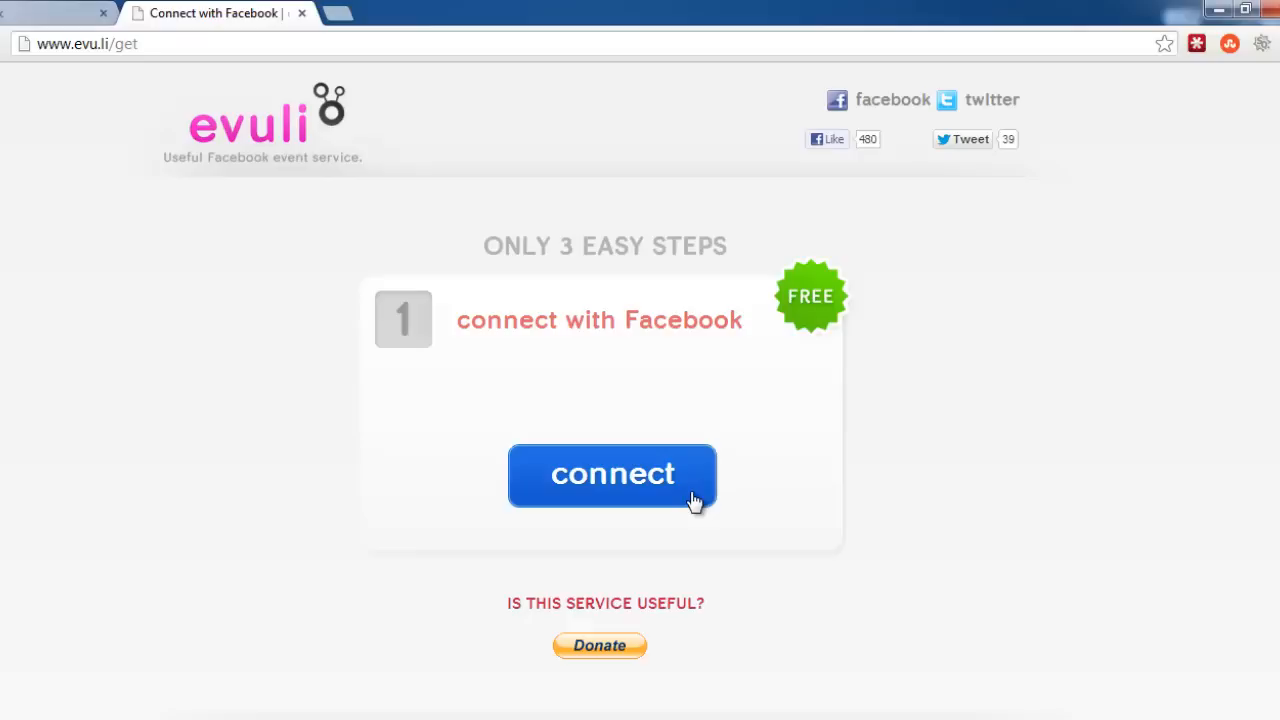
Connect evu.li to Facebook and approve the app's access with Go to App
click(612, 476)
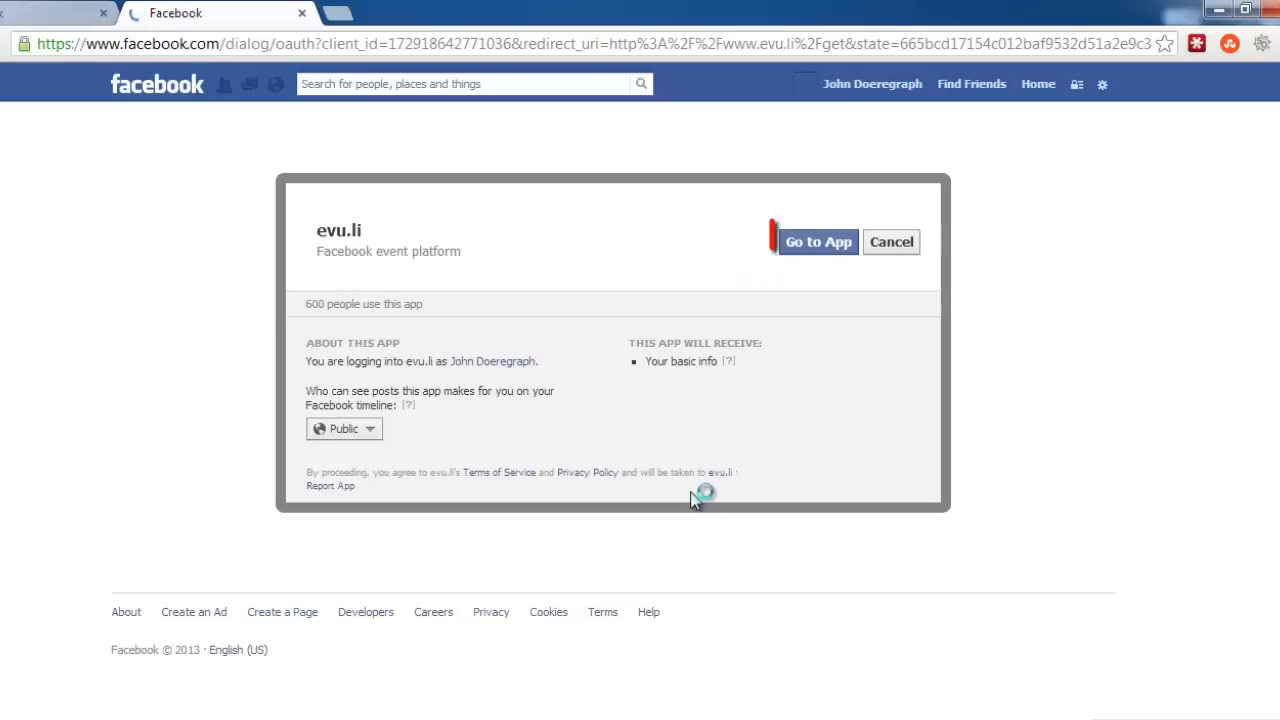
click(818, 242)
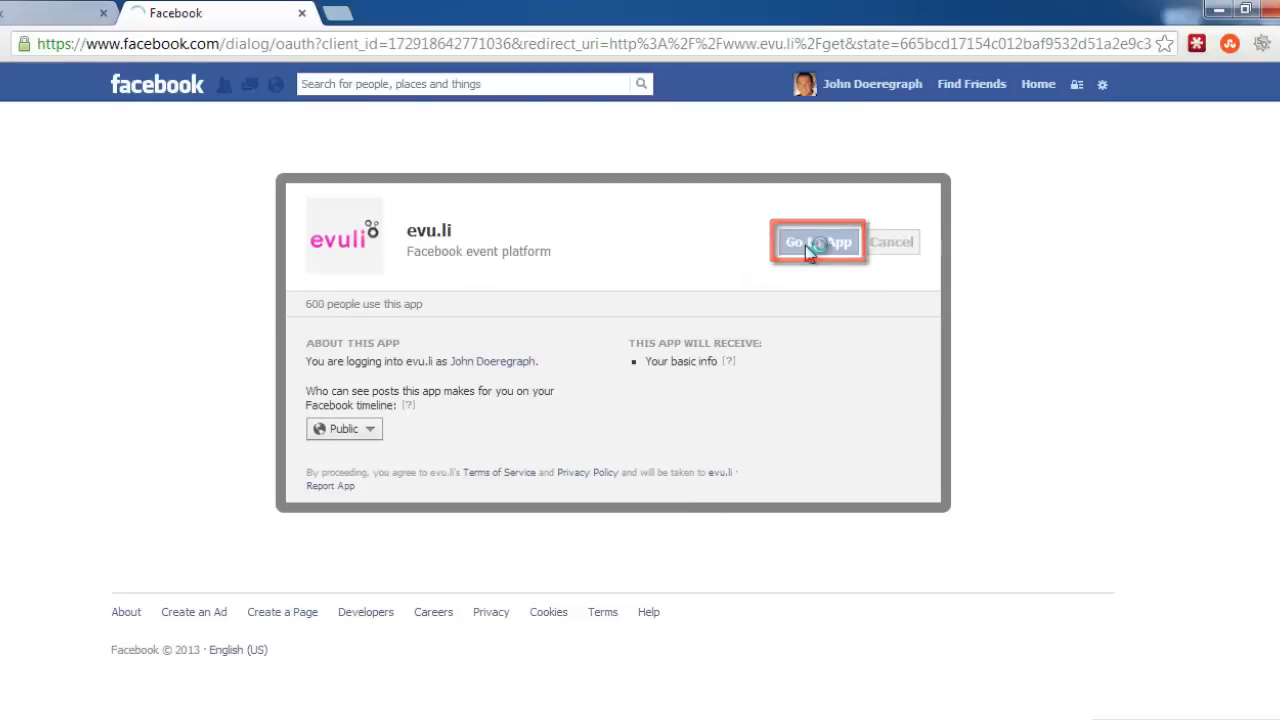
click(818, 242)
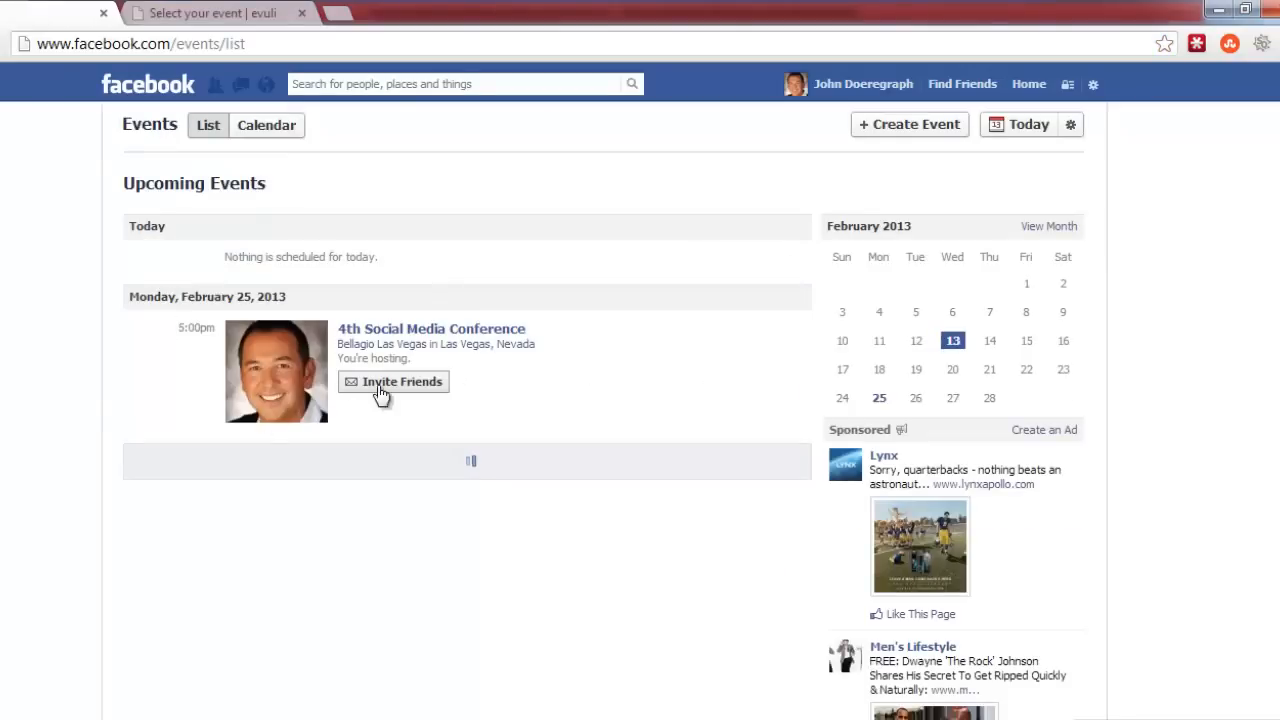
Open the 4th Social Media Conference event page to get its event ID, then return to evu.li
click(432, 328)
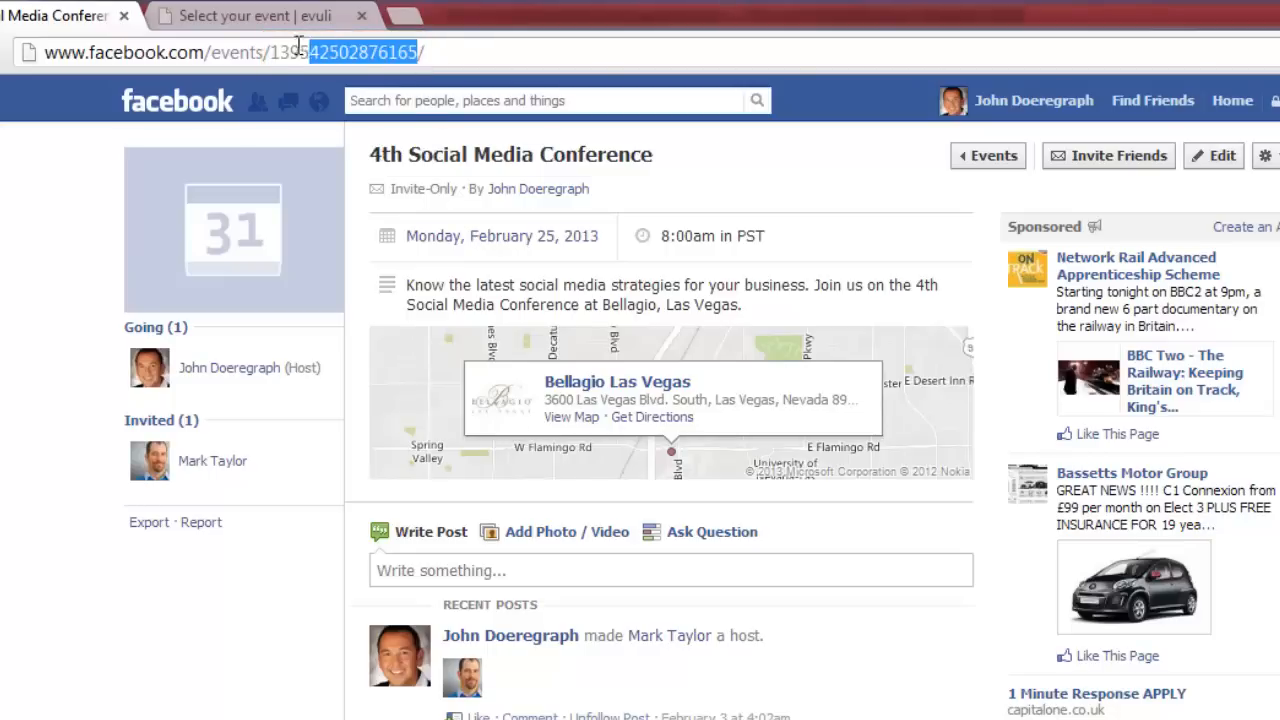
click(256, 16)
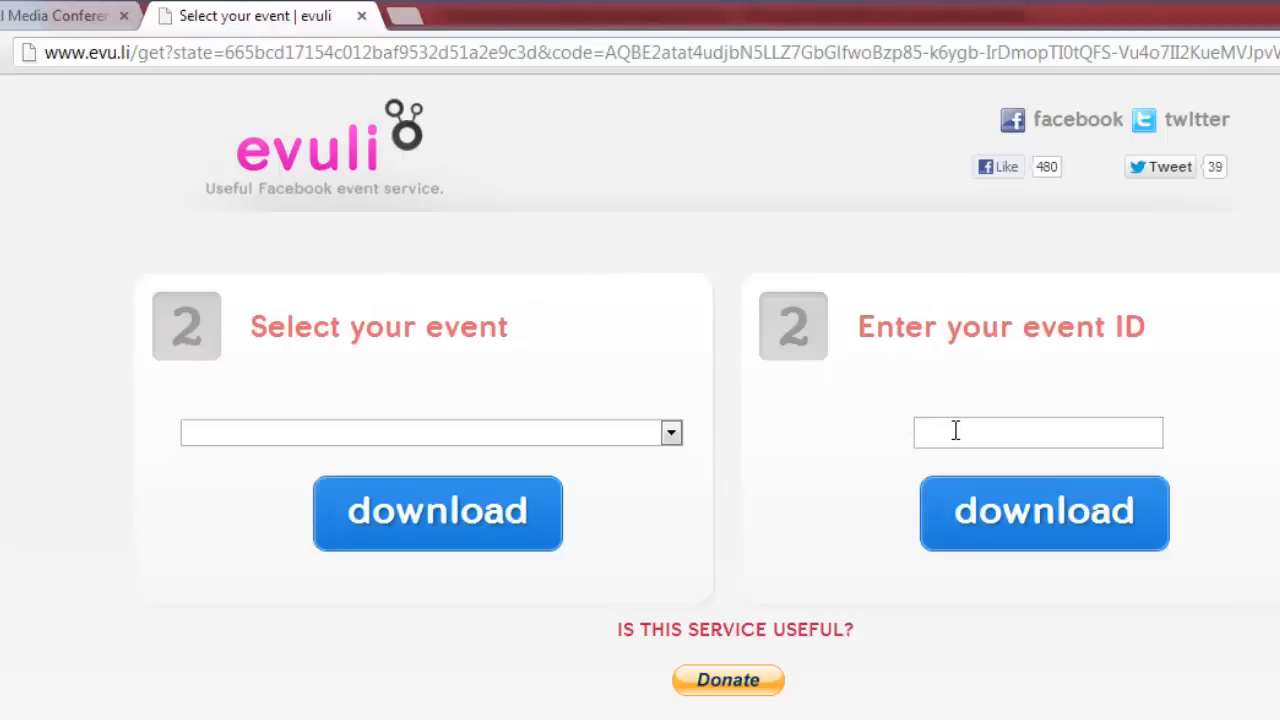
click(1038, 432)
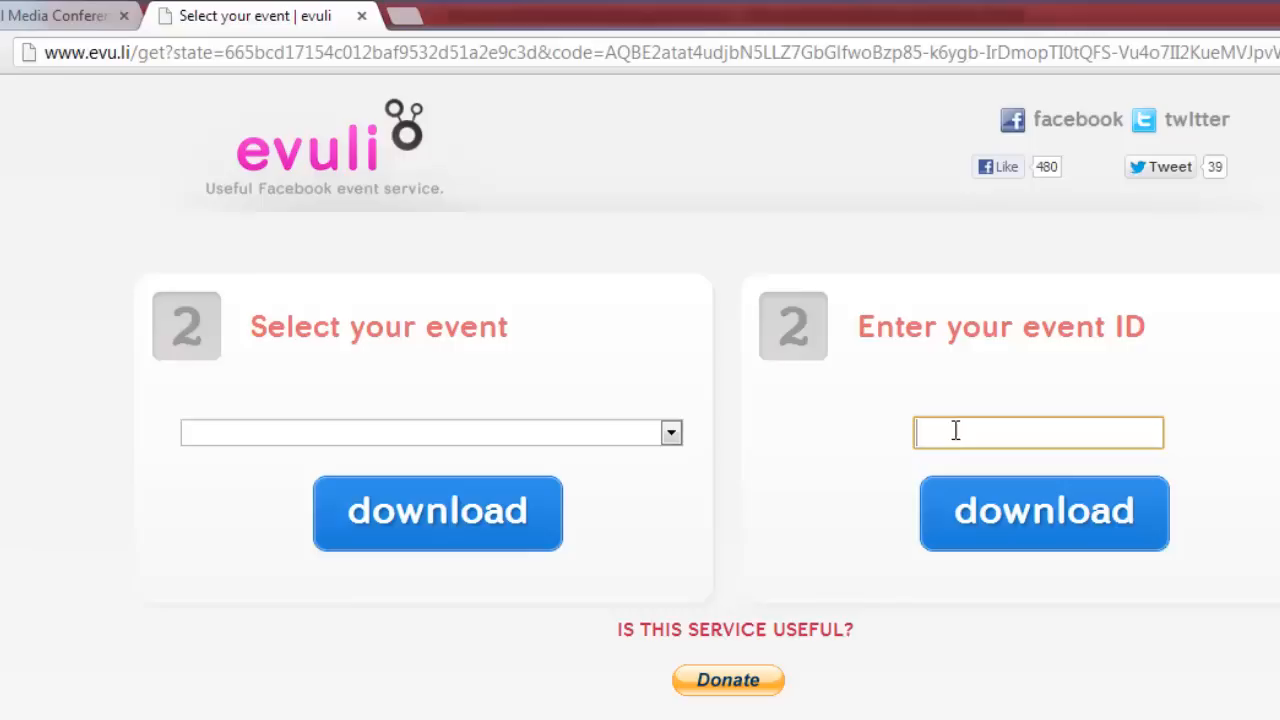
text(139542502876165)
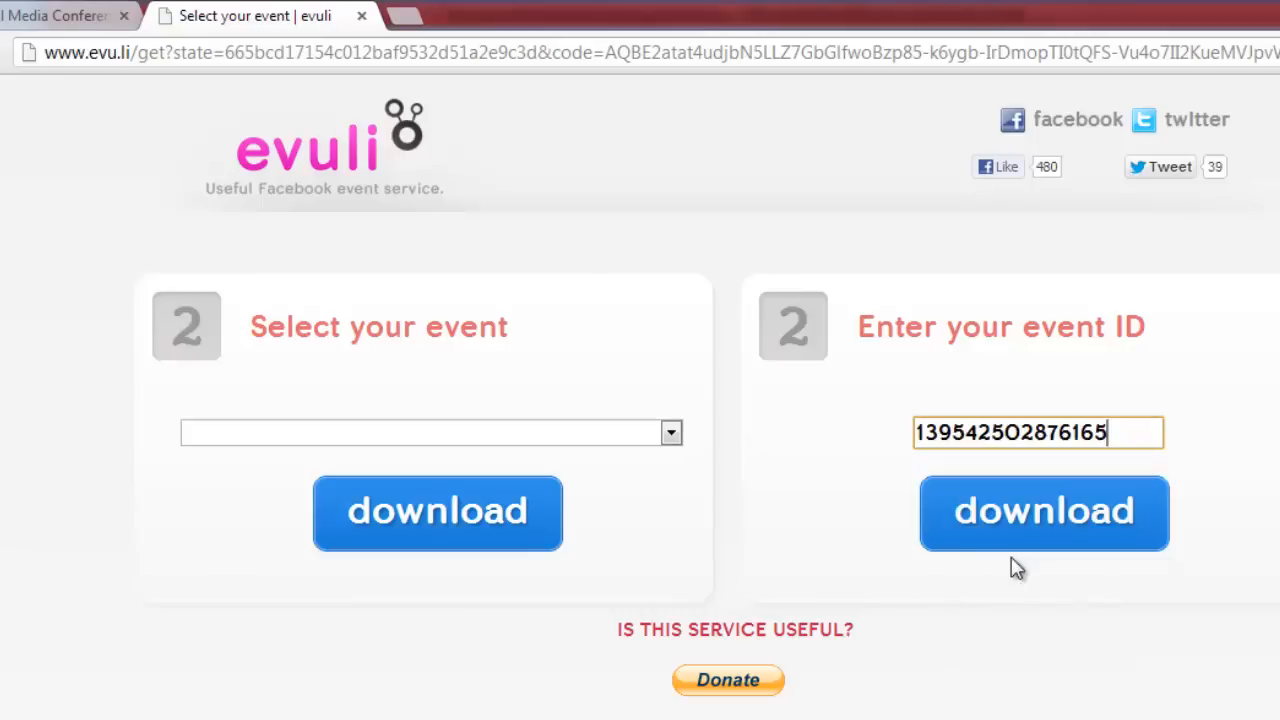
click(1044, 514)
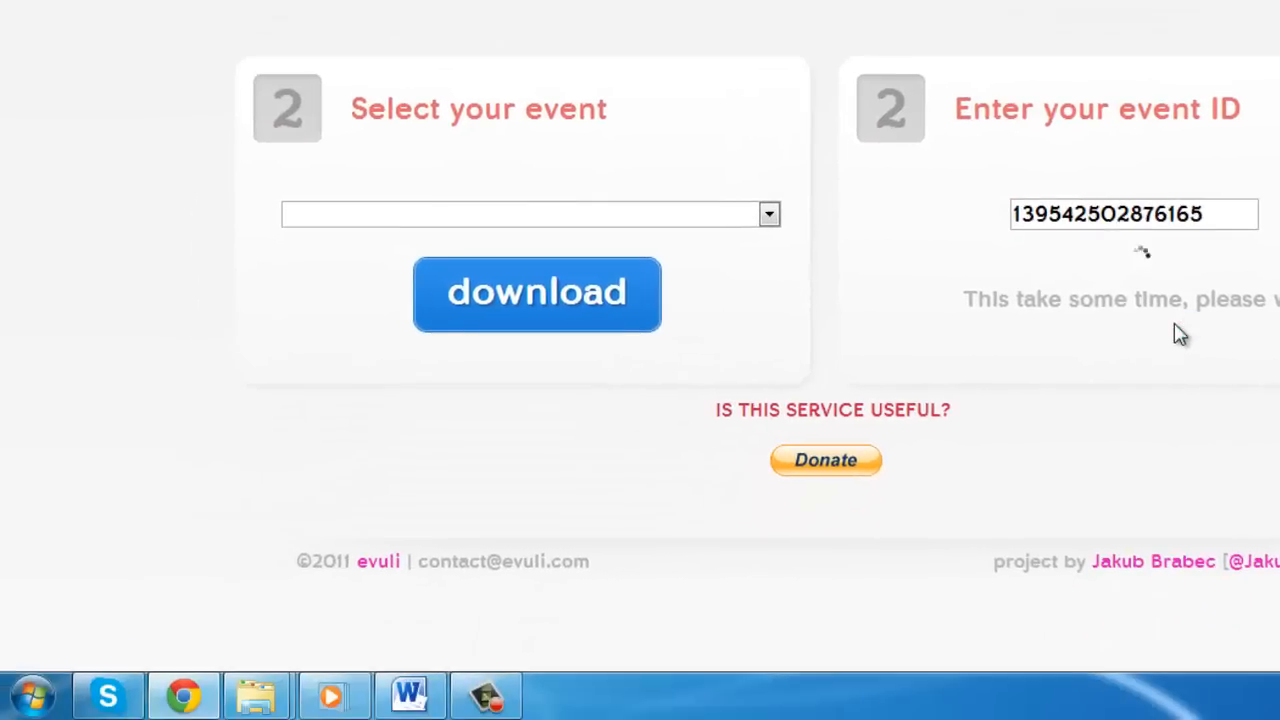
click(536, 294)
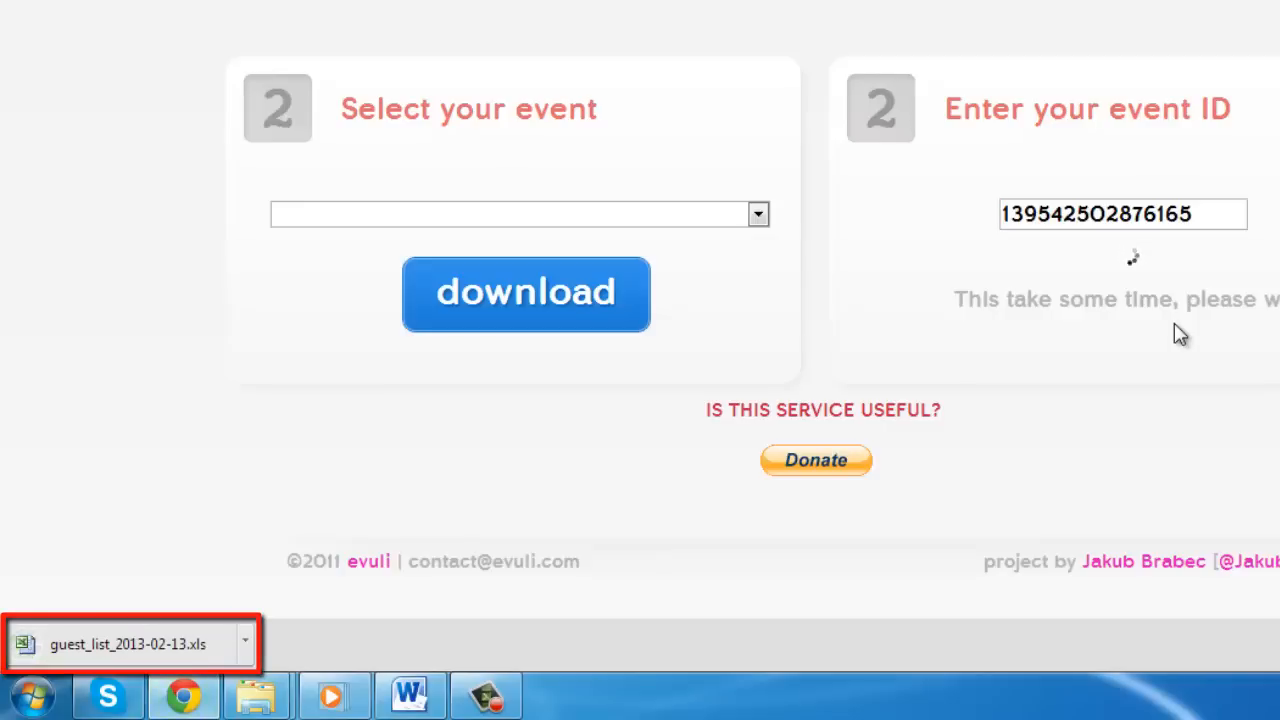
click(130, 644)
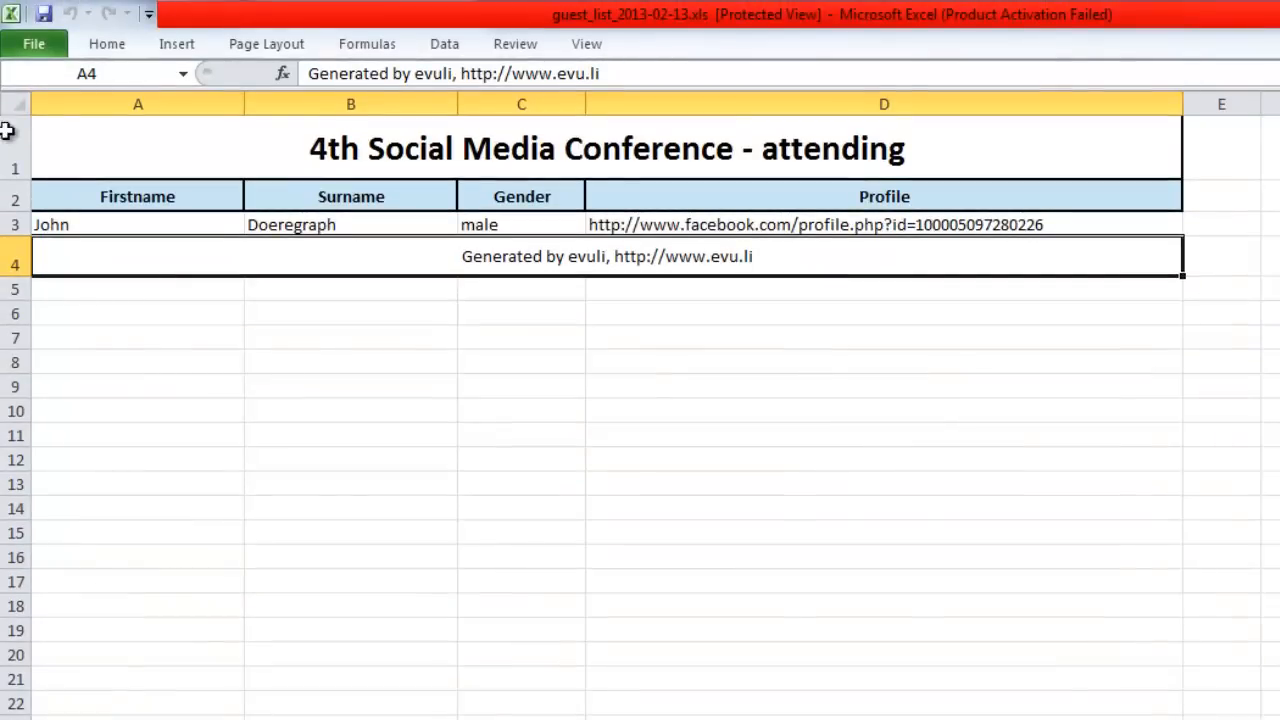
Show the File information and Print options for the guest list workbook in Excel
click(36, 44)
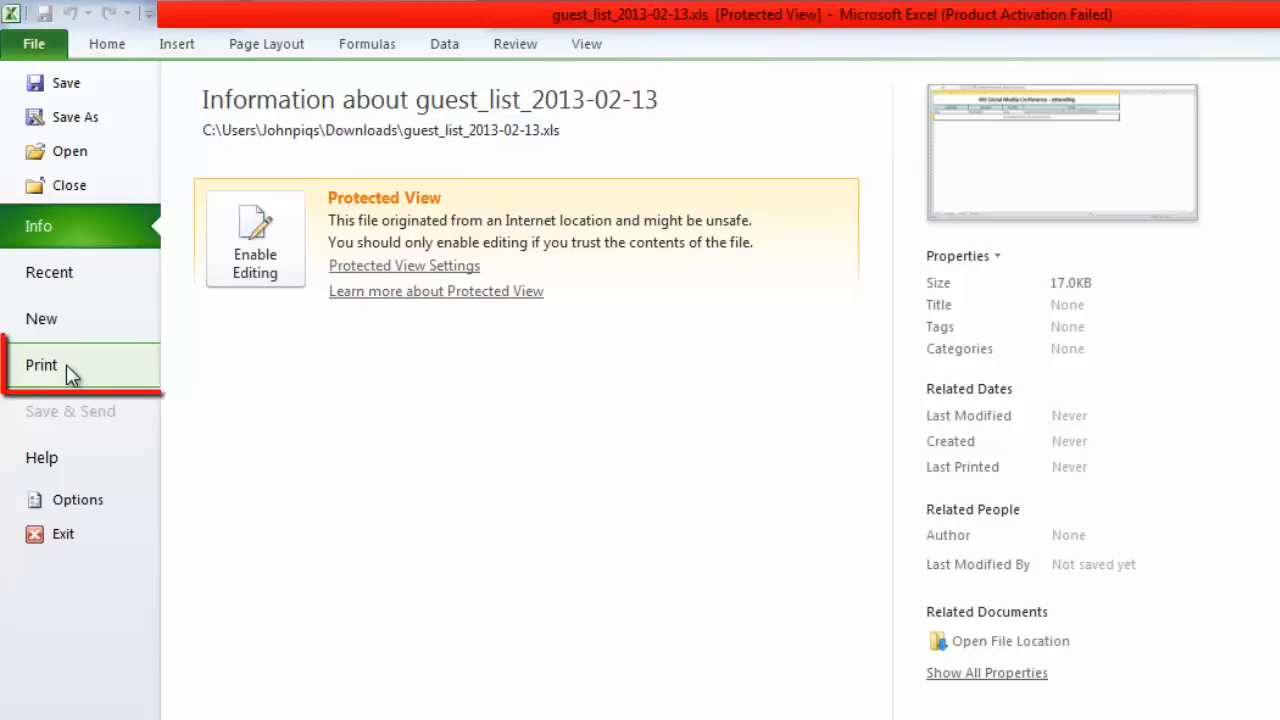
mouse_move(68, 374)
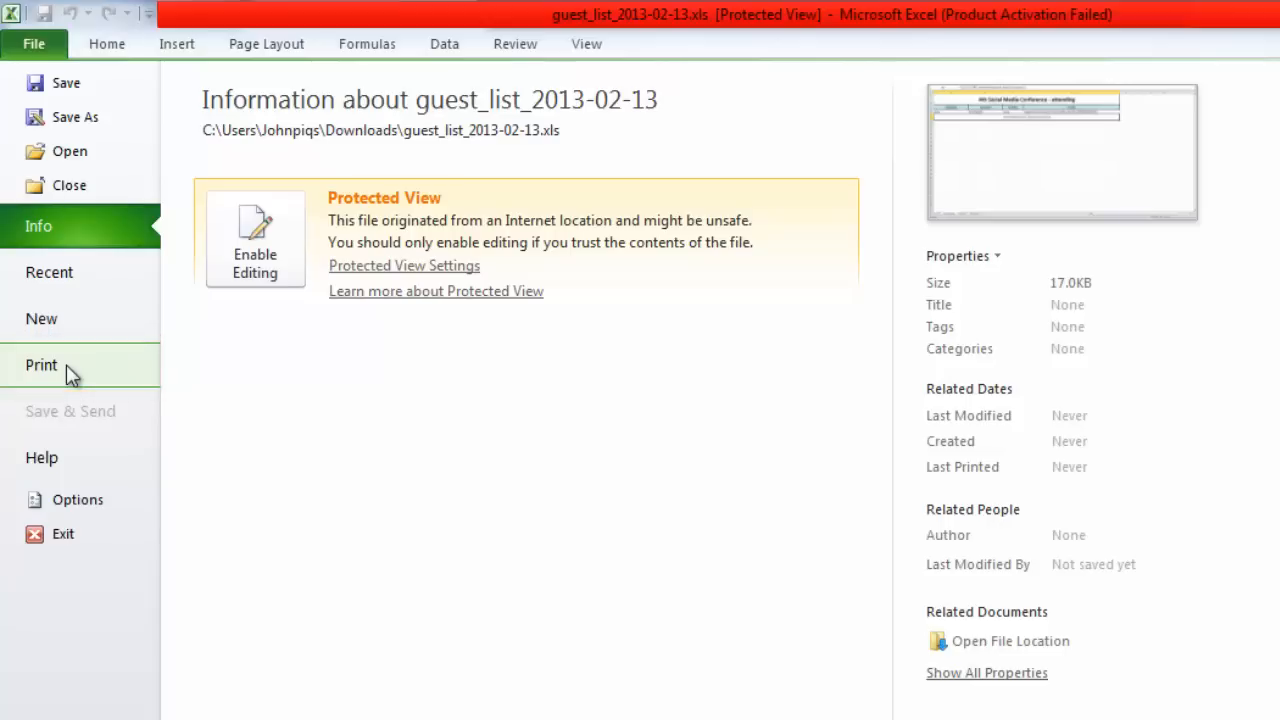